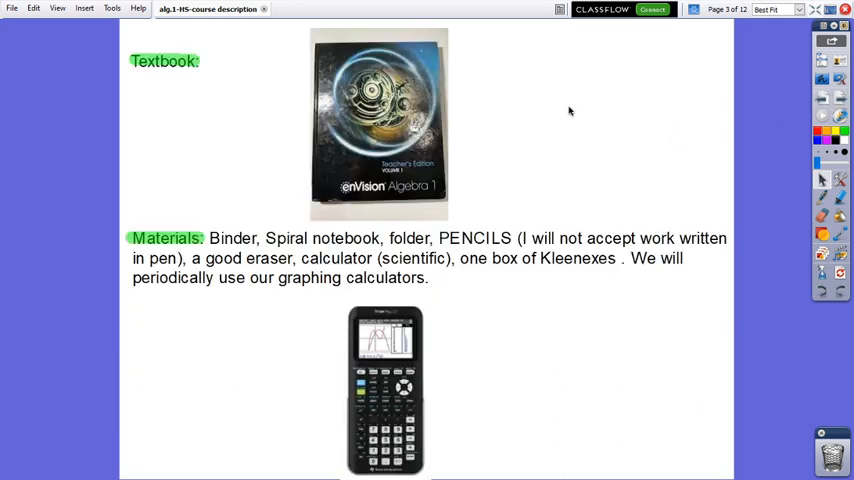
mouse_move(460, 144)
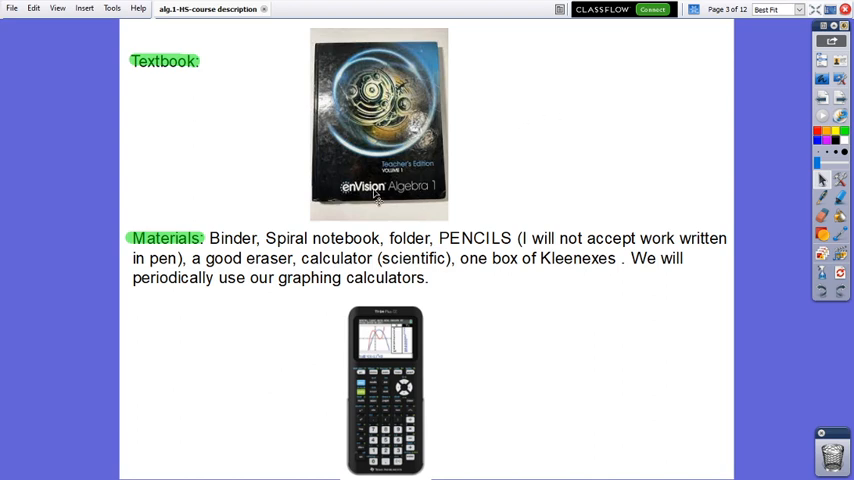
mouse_move(550, 162)
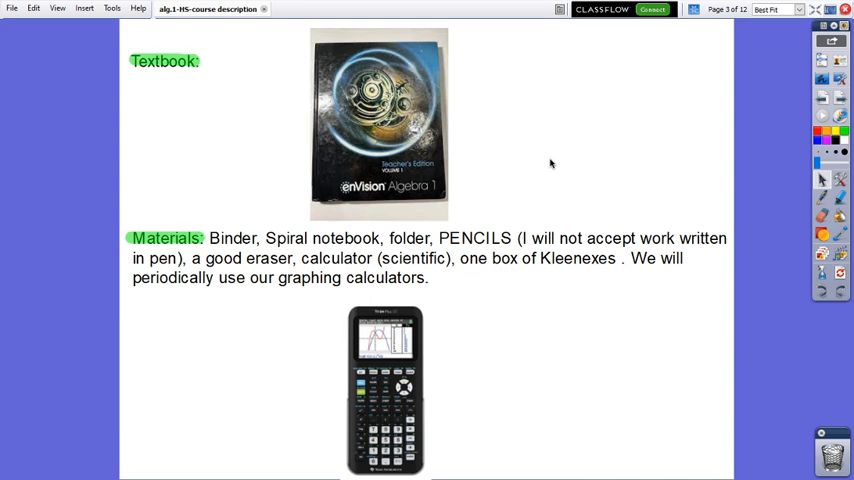
mouse_move(404, 378)
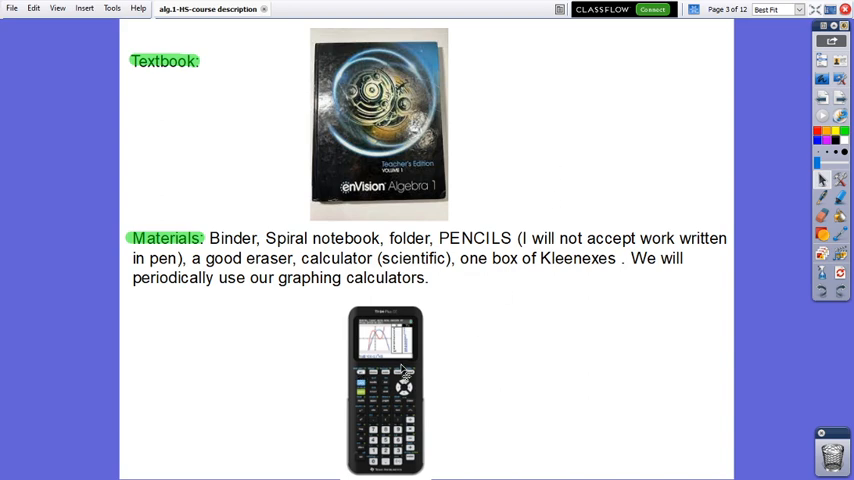
mouse_move(544, 216)
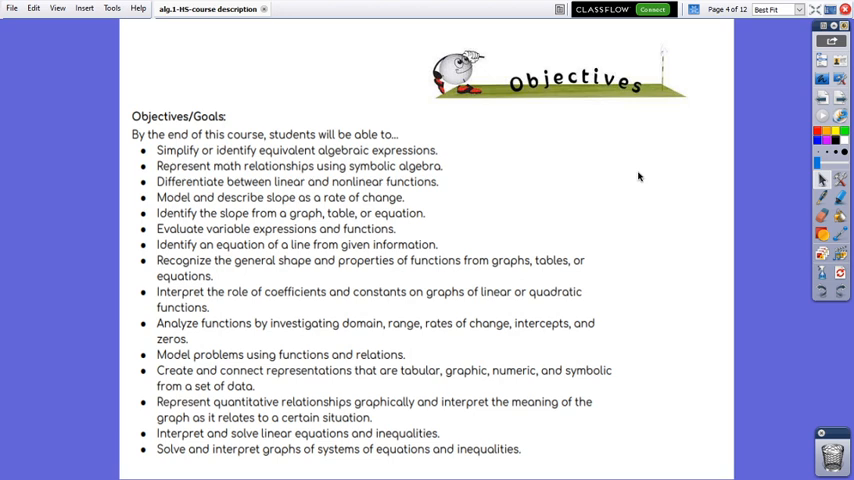
mouse_move(672, 120)
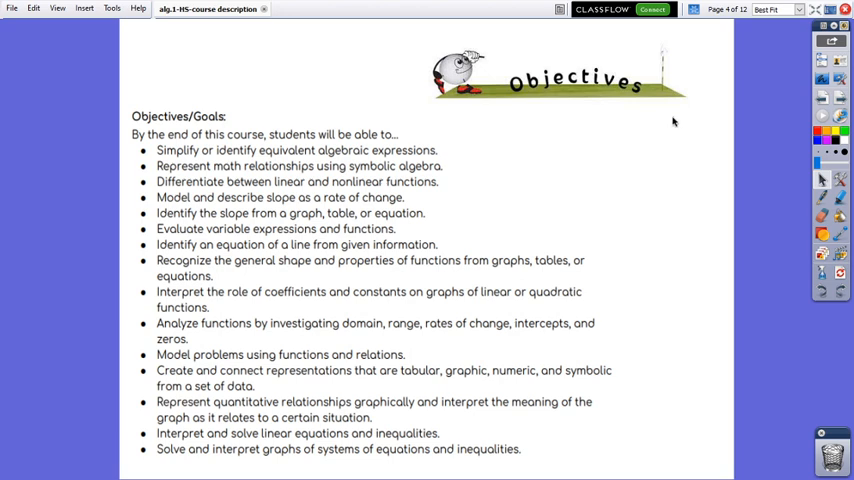
Advance the course description to page 5, covering classroom expectations.
left_click(692, 8)
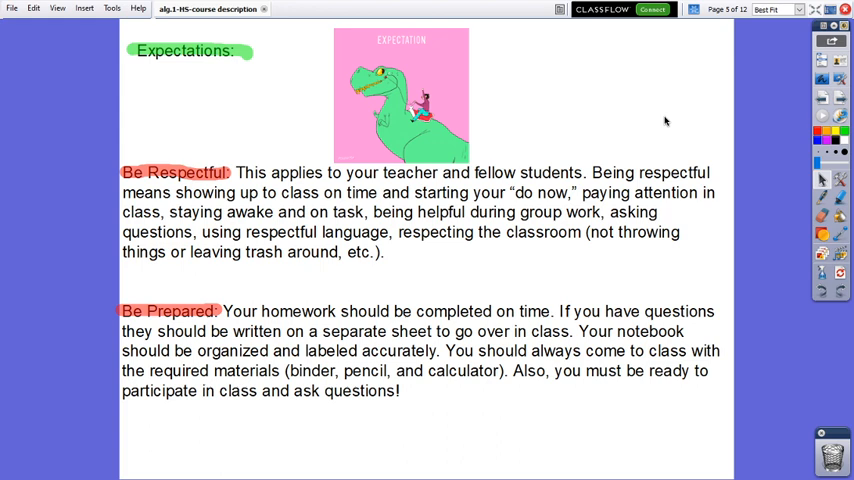
mouse_move(834, 116)
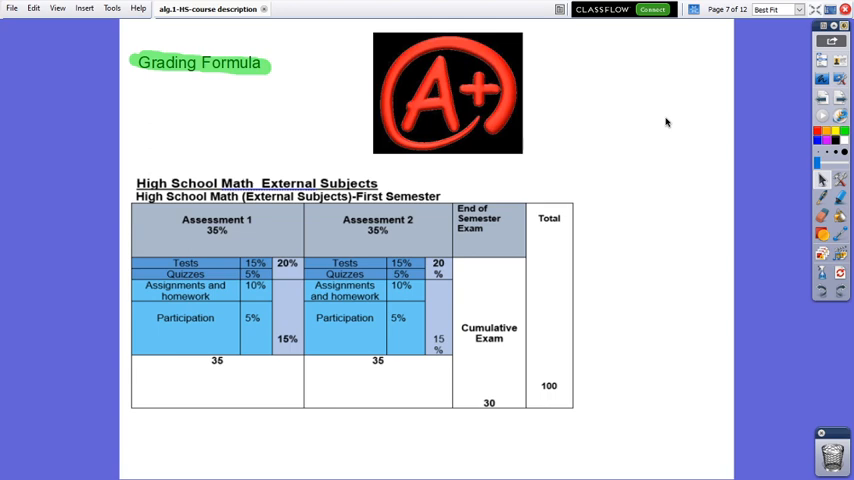
mouse_move(624, 138)
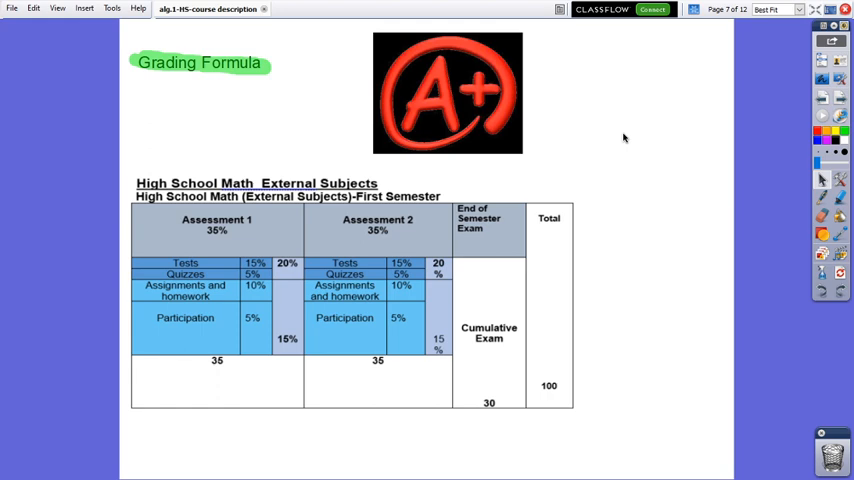
mouse_move(196, 272)
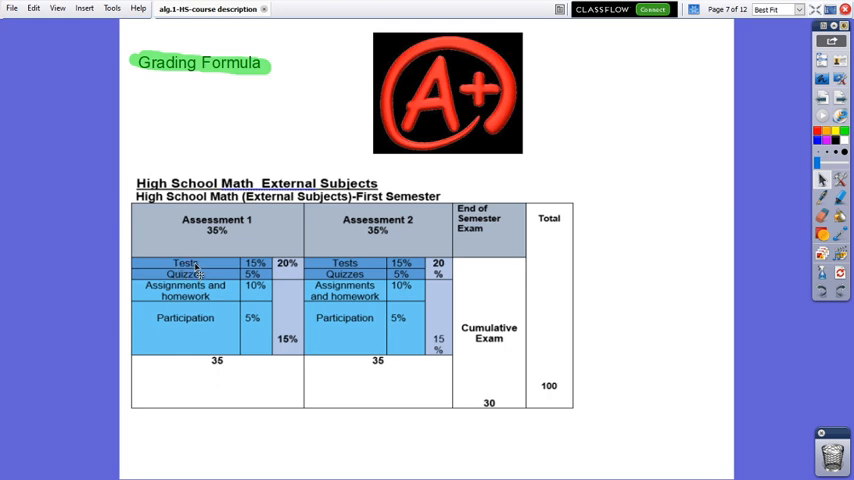
mouse_move(268, 272)
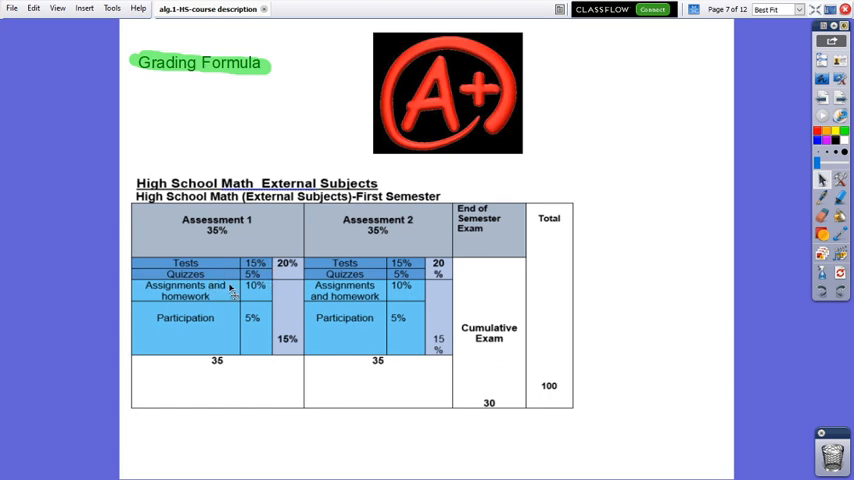
mouse_move(276, 300)
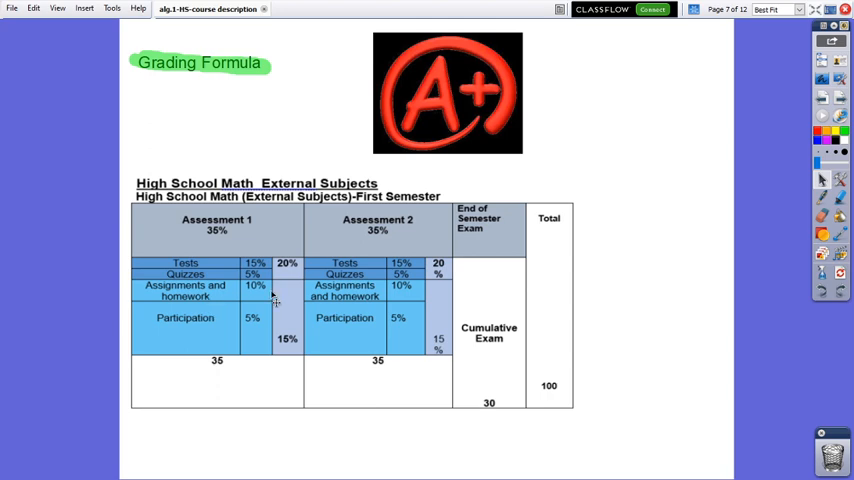
mouse_move(208, 338)
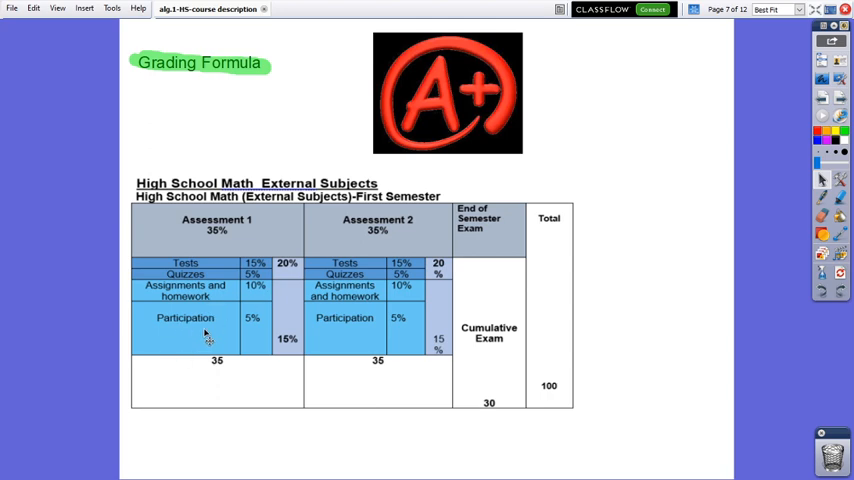
mouse_move(252, 338)
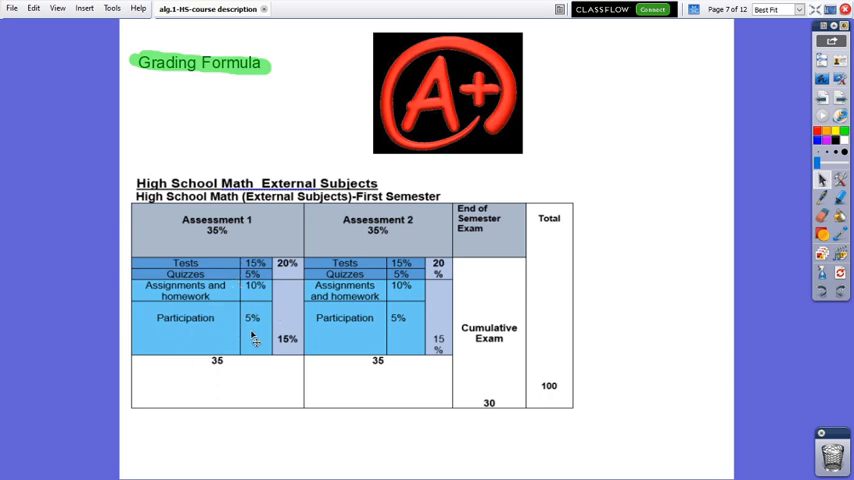
mouse_move(224, 372)
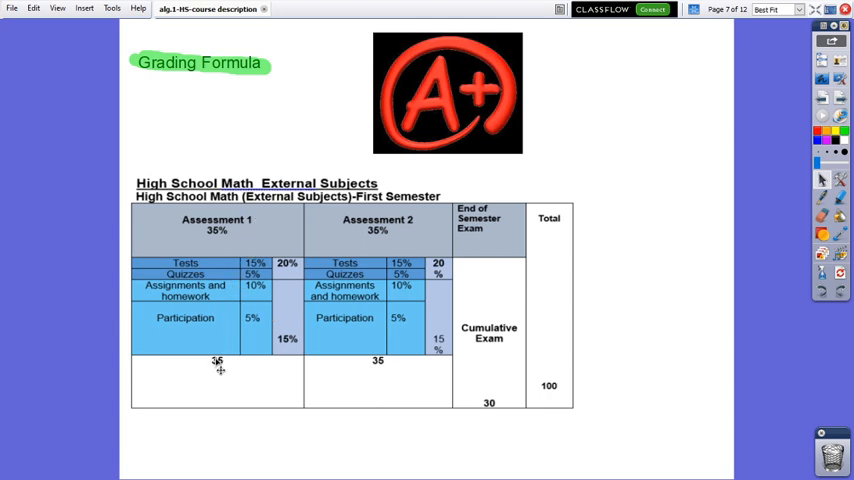
mouse_move(388, 368)
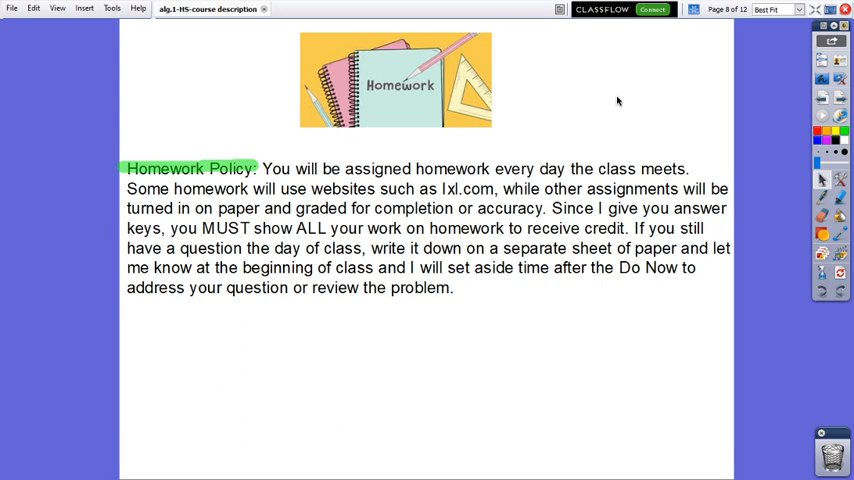
mouse_move(650, 100)
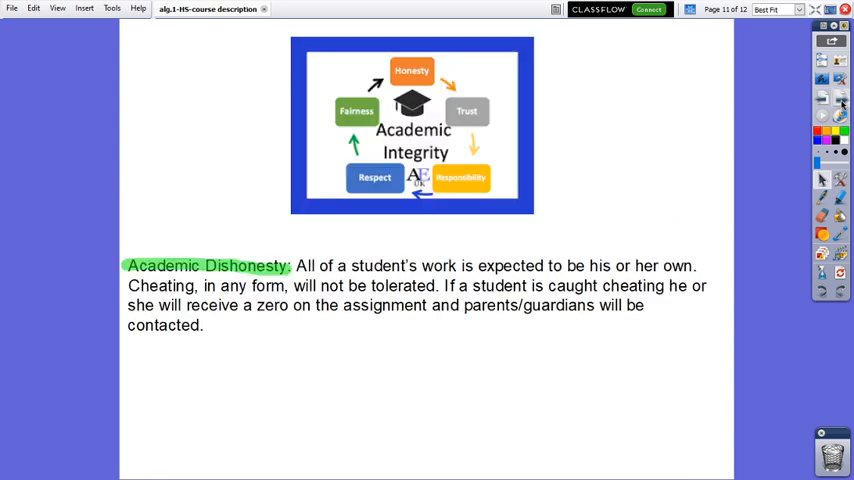
mouse_move(670, 142)
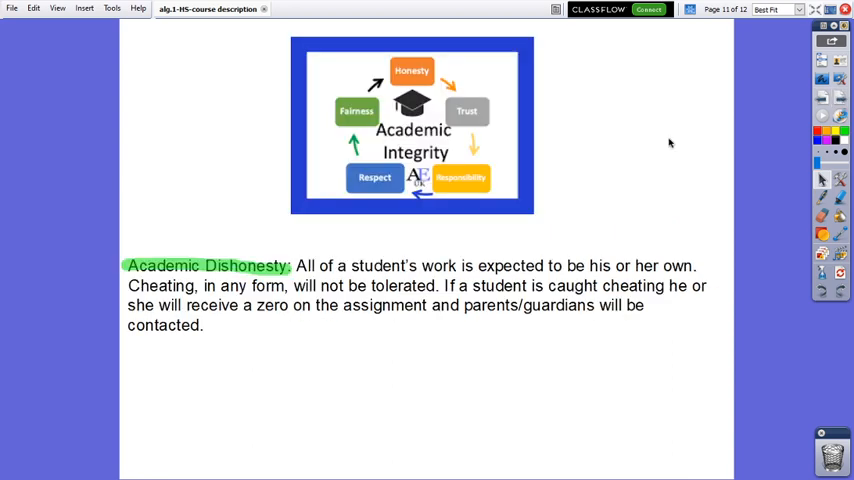